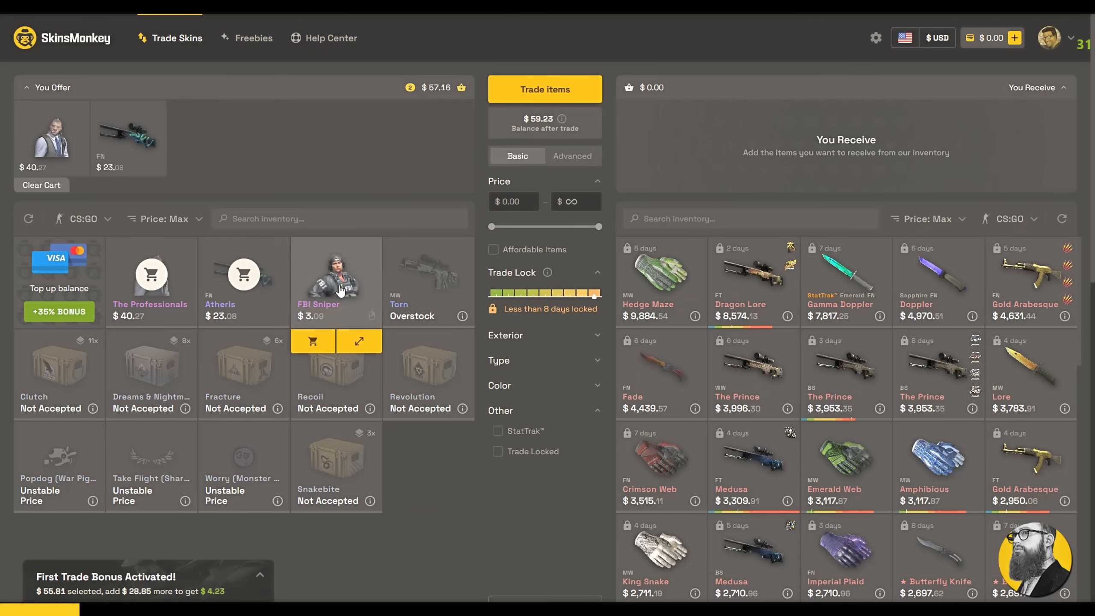
Add the FBI Sniper agent to You Offer and adjust the receive-list price filter.
click(313, 341)
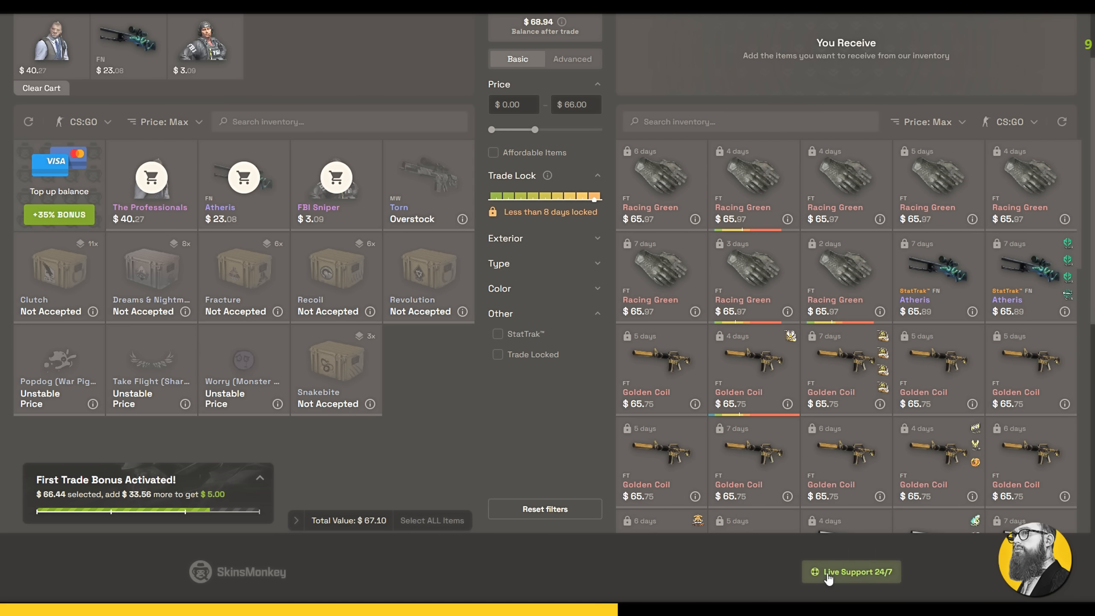
click(851, 573)
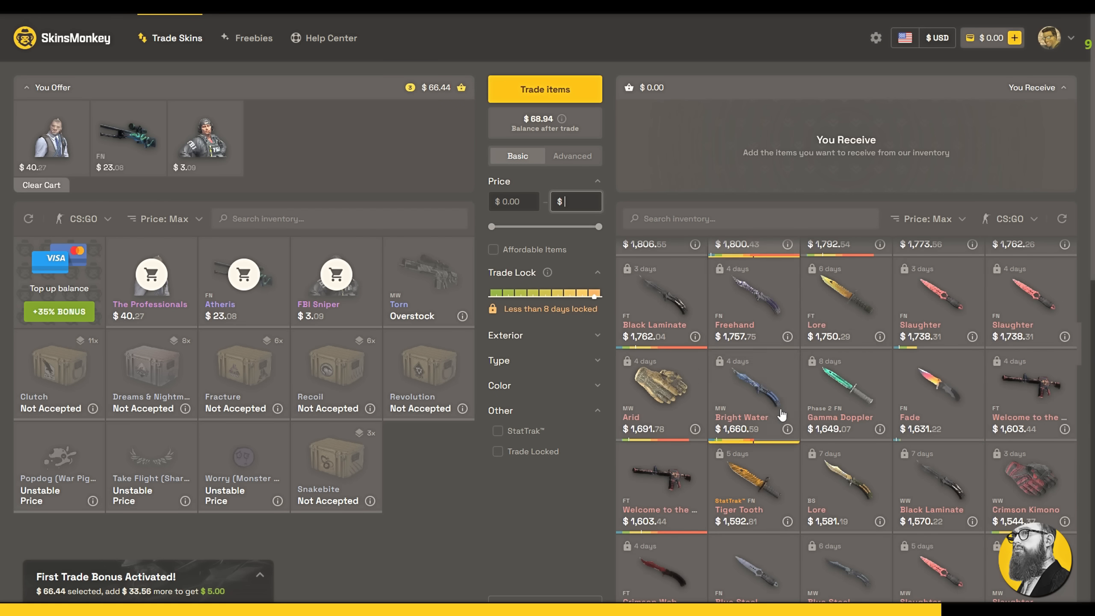
scroll(down, 3)
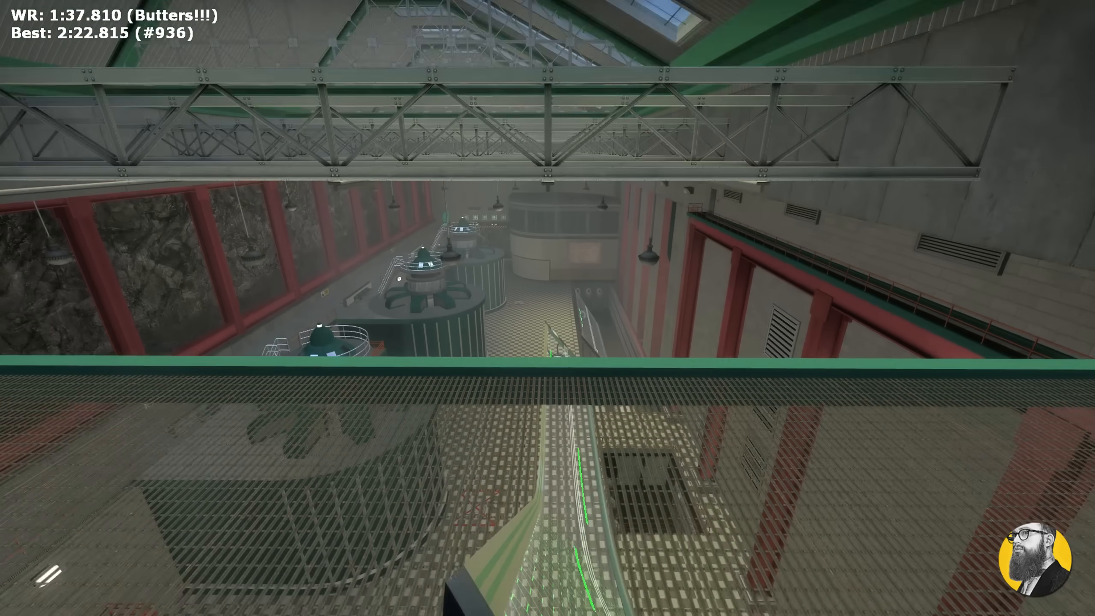
mouse_move(548, 308)
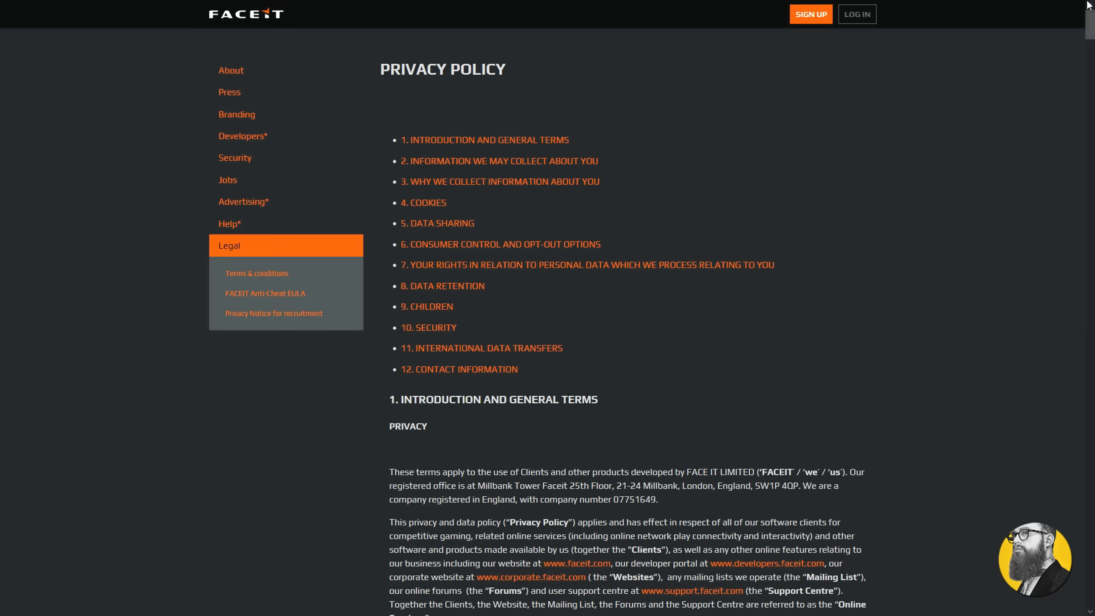
Scroll the FACEIT Privacy Policy to the 'To verify your FACEIT account' paragraph.
scroll(down, 3)
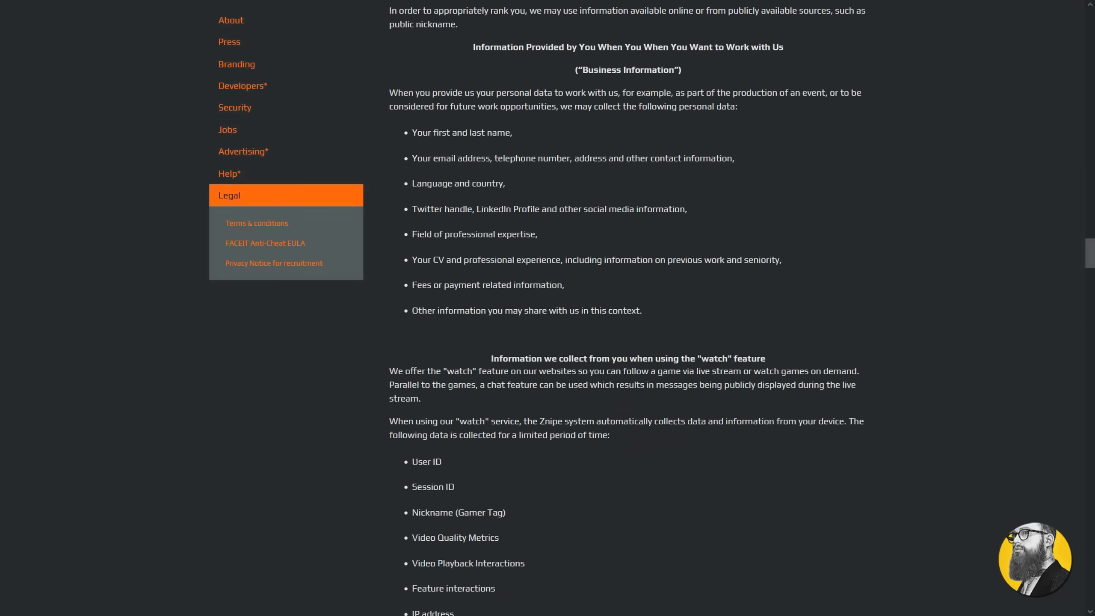
scroll(down, 3)
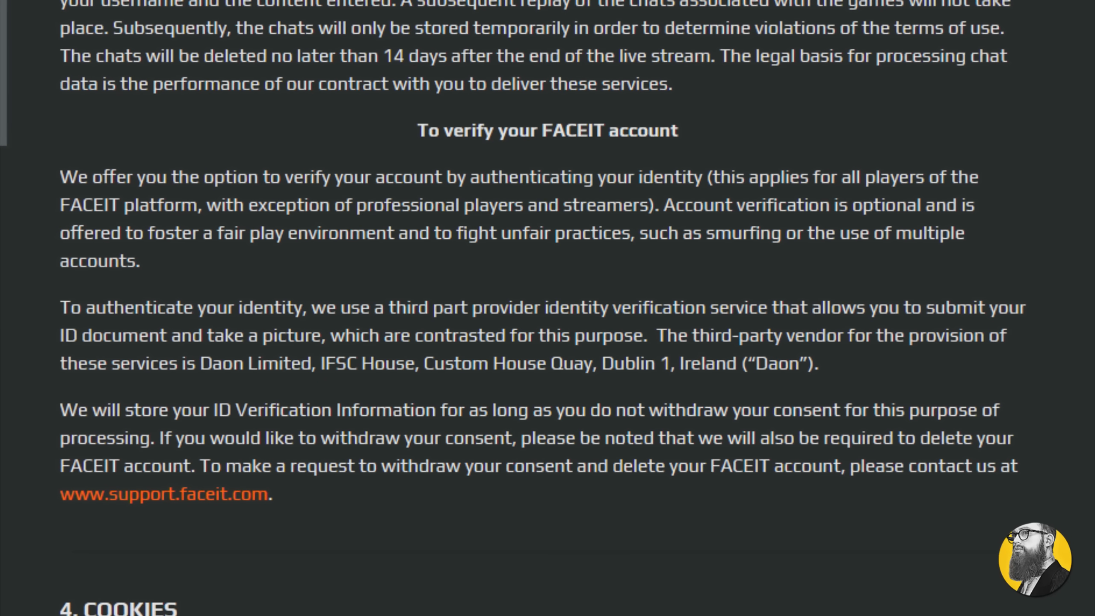
scroll(down, 3)
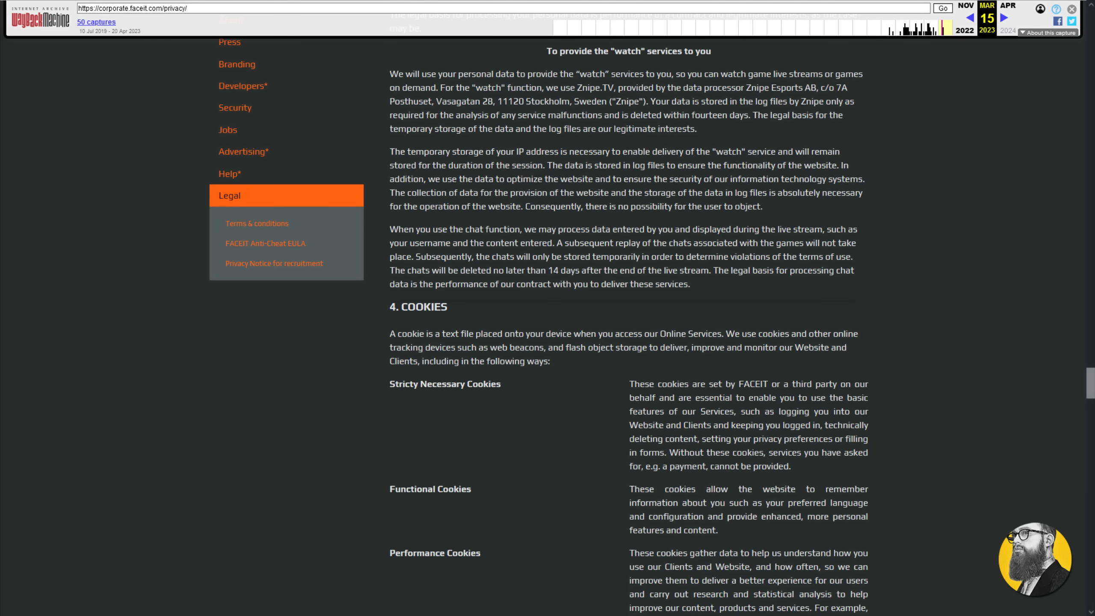
Scroll the Mar 15 2023 archived privacy policy down to section 4 on cookies.
scroll(down, 3)
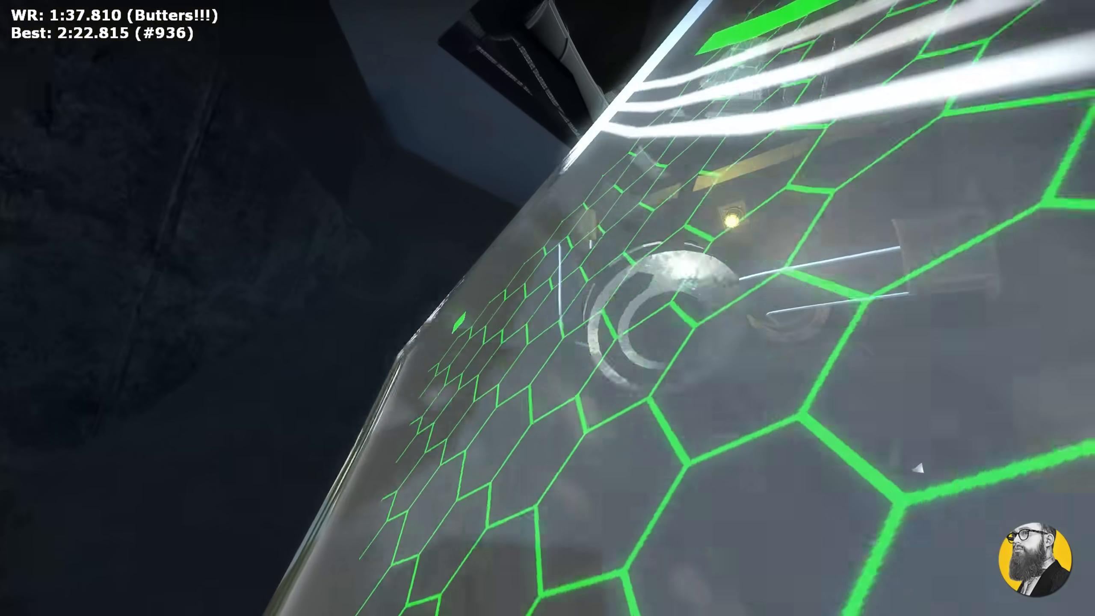
mouse_move(547, 308)
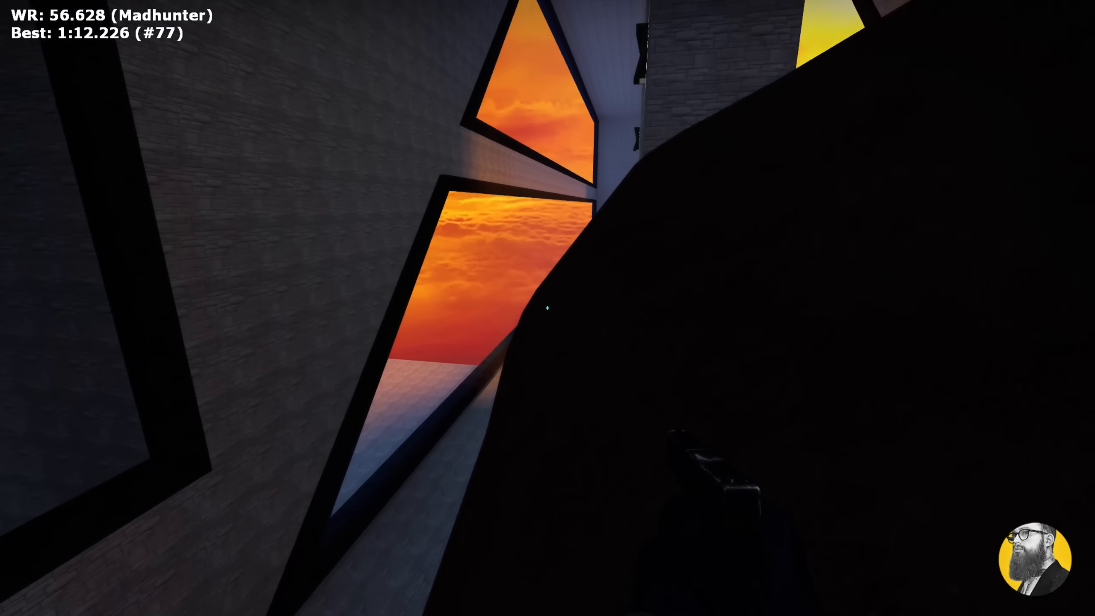
mouse_move(547, 308)
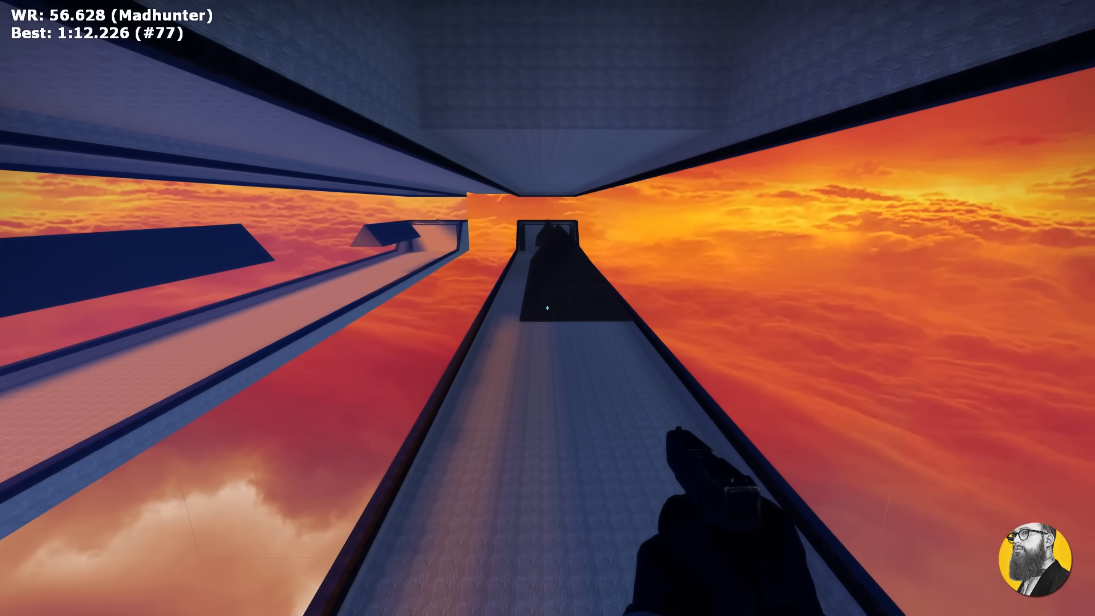
mouse_move(548, 308)
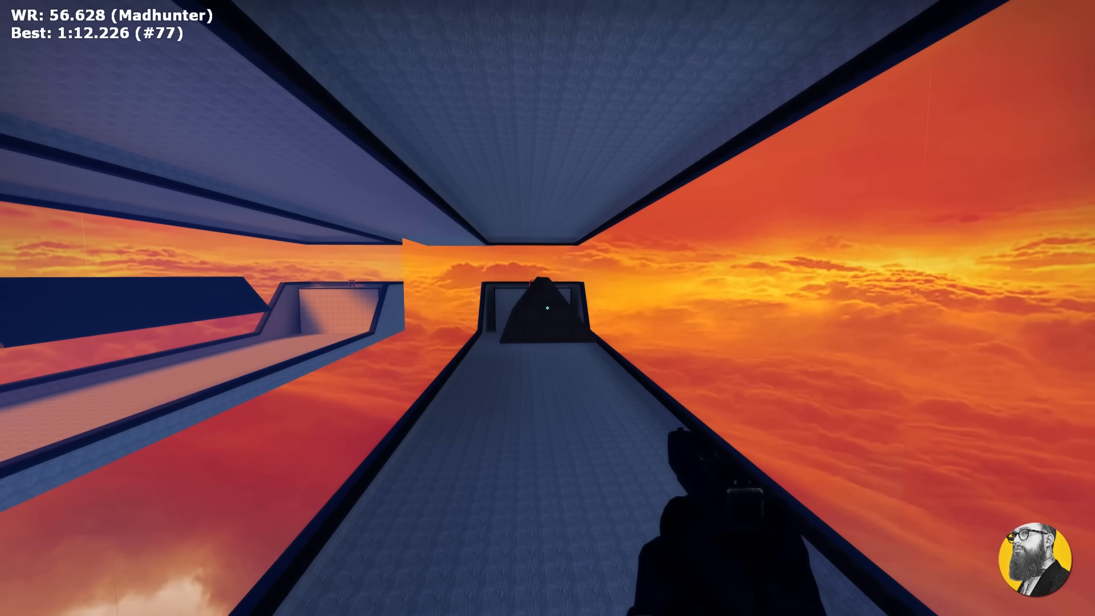